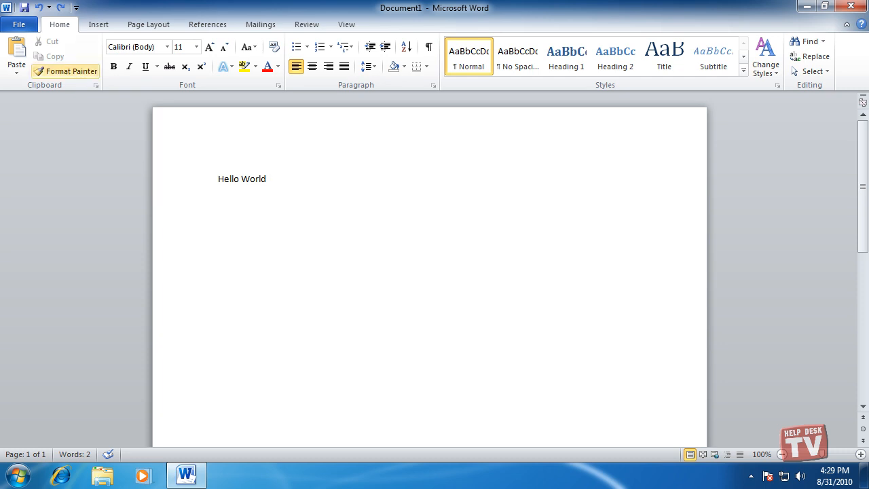
Step: Browse the Insert, Page Layout, References and Mailings tabs, then return to Home
{"action": "left_click", "coordinate": [98, 23]}
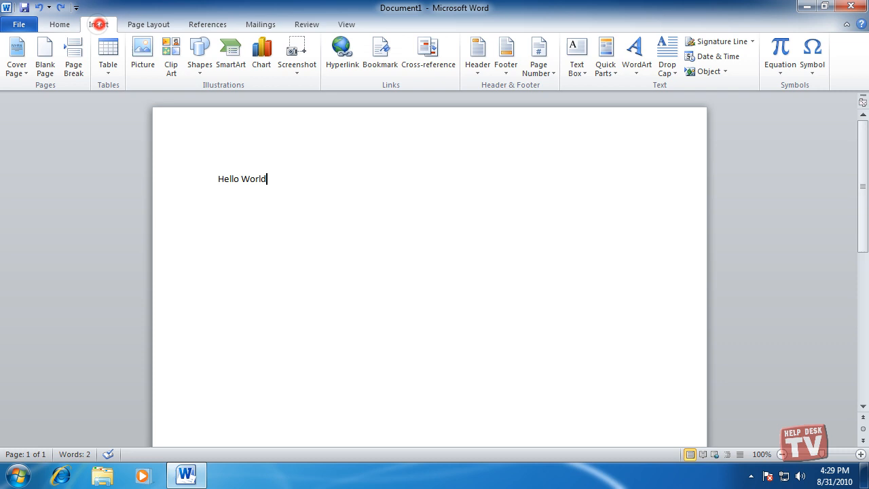
{"action": "left_click", "coordinate": [148, 24]}
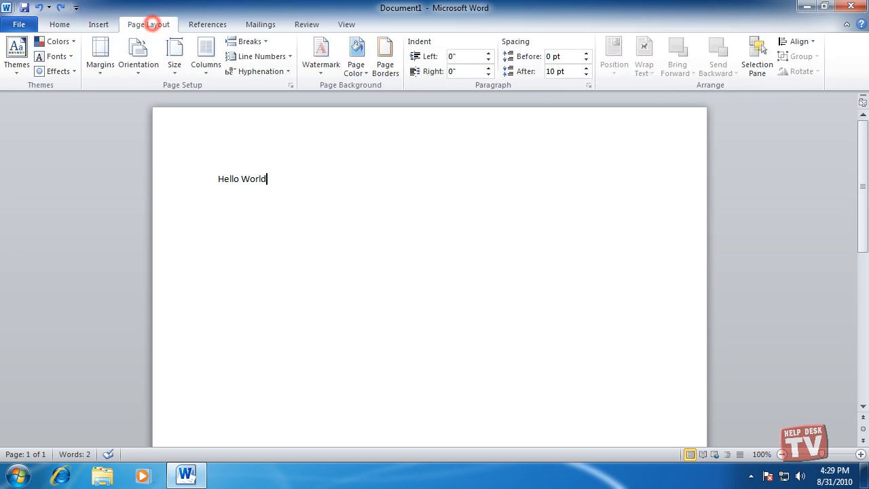
{"action": "left_click", "coordinate": [207, 24]}
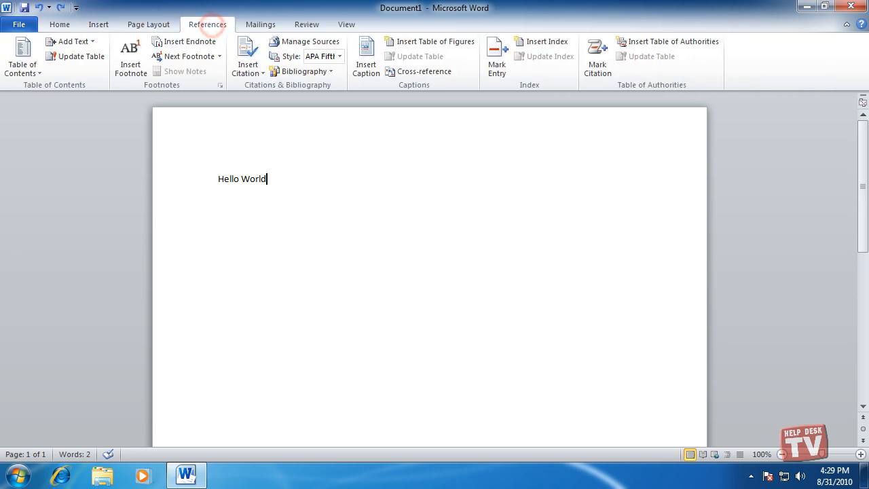
{"action": "left_click", "coordinate": [260, 24]}
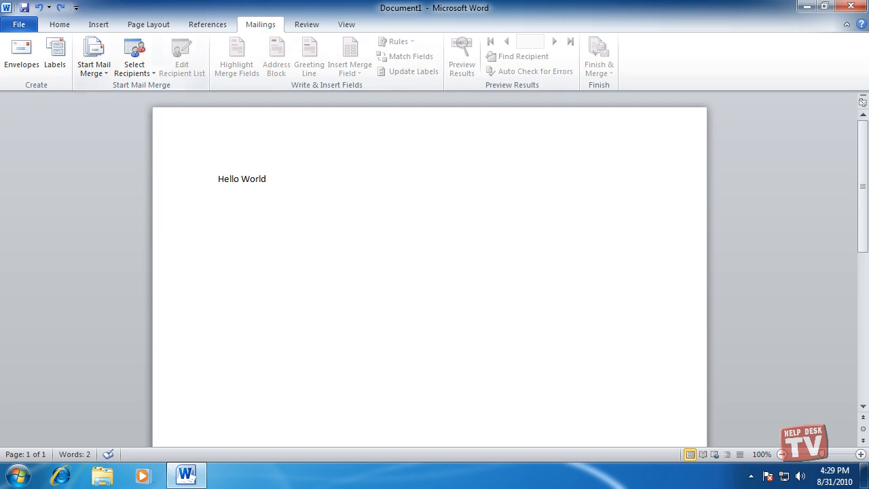
{"action": "left_click", "coordinate": [59, 24]}
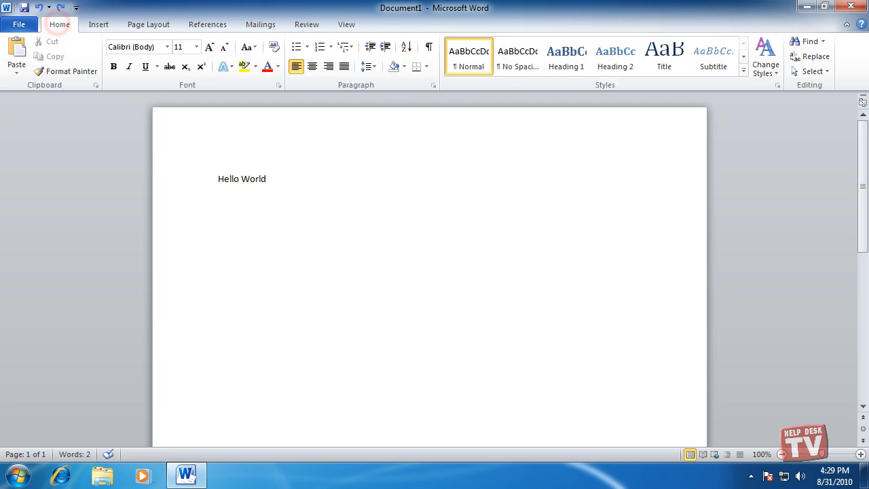
Step: Click at several spots within the Hello World document
{"action": "left_click", "coordinate": [266, 178]}
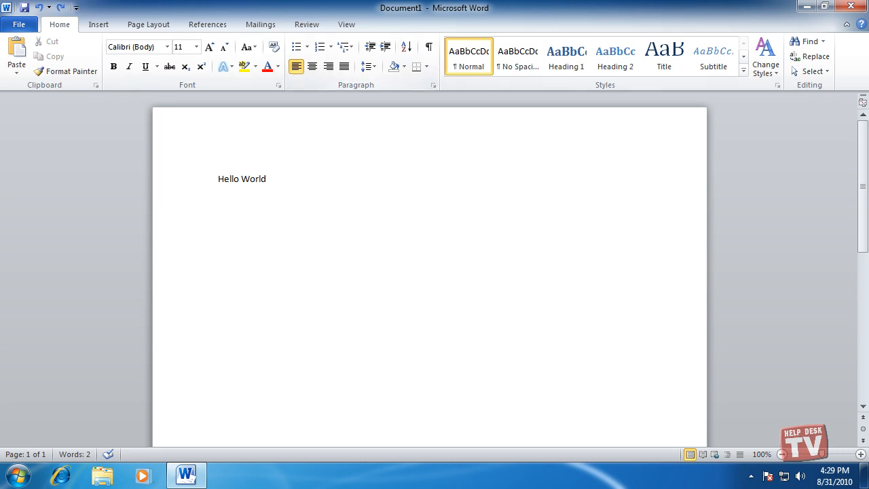
{"action": "left_click", "coordinate": [267, 178]}
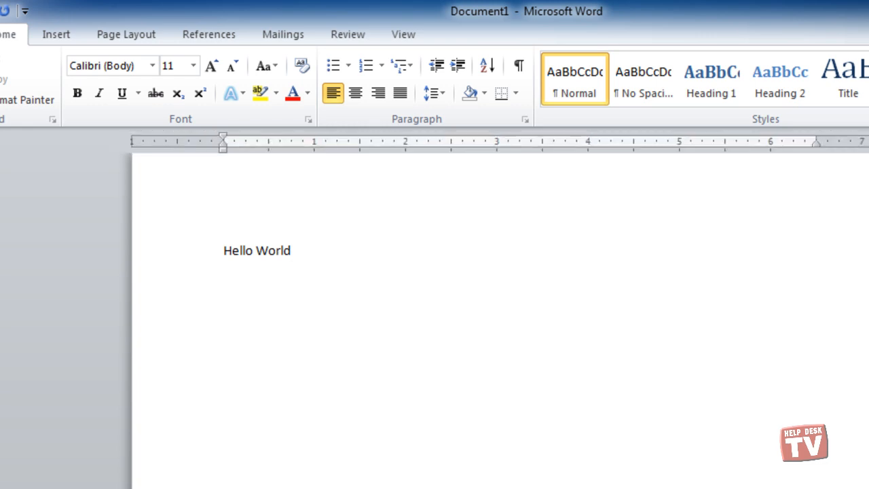
{"action": "left_click", "coordinate": [294, 251]}
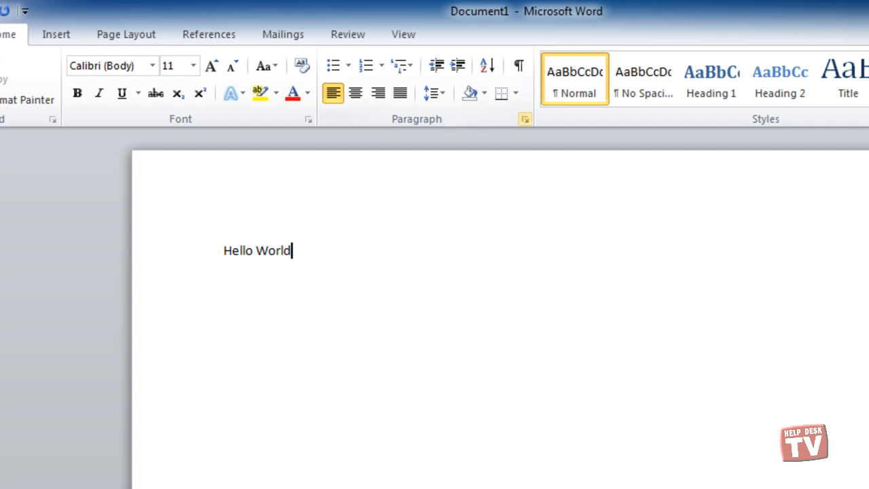
{"action": "mouse_move", "coordinate": [525, 119]}
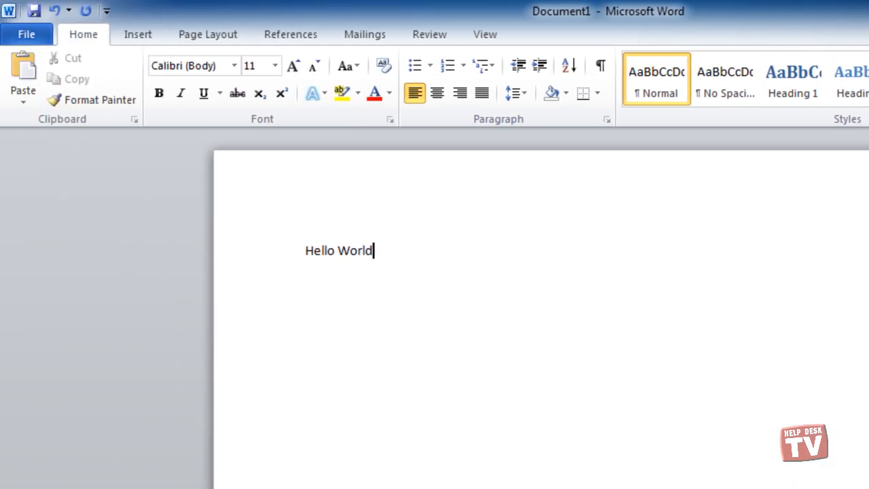
{"action": "mouse_move", "coordinate": [390, 119]}
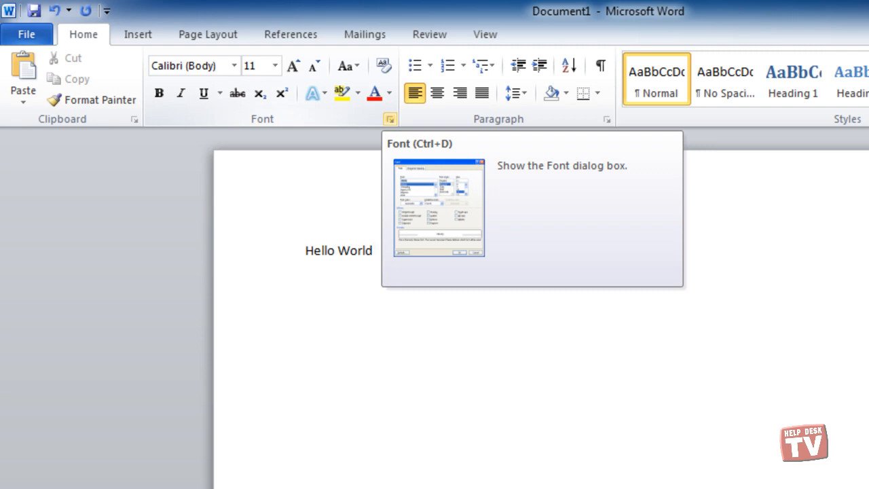
{"action": "left_click", "coordinate": [389, 119]}
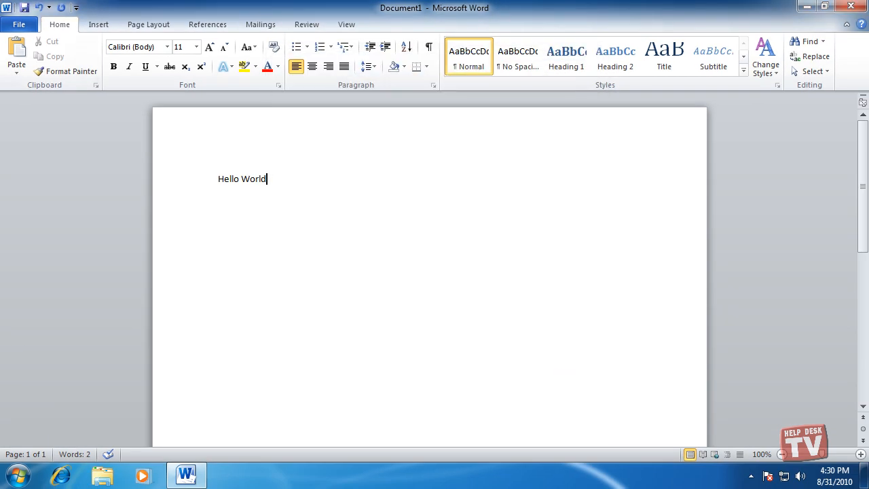
Step: Revisit the Insert and Page Layout tabs, then show the View tab commands
{"action": "left_click", "coordinate": [99, 24]}
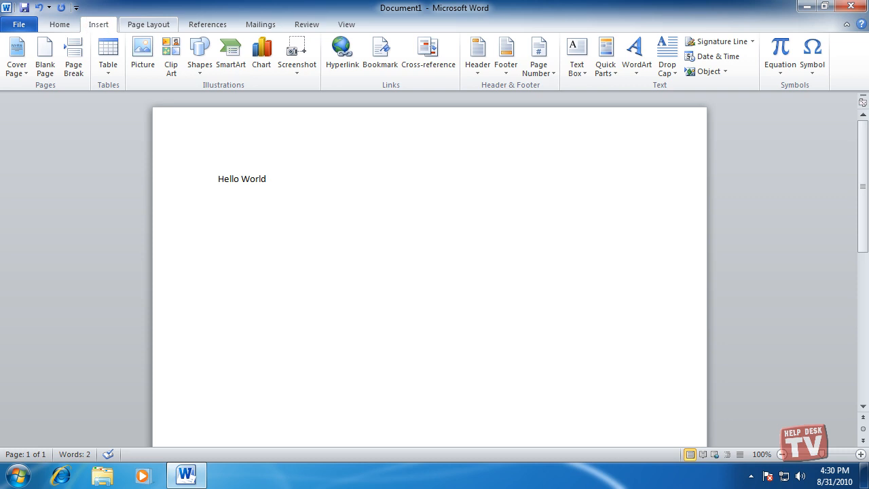
{"action": "left_click", "coordinate": [148, 24]}
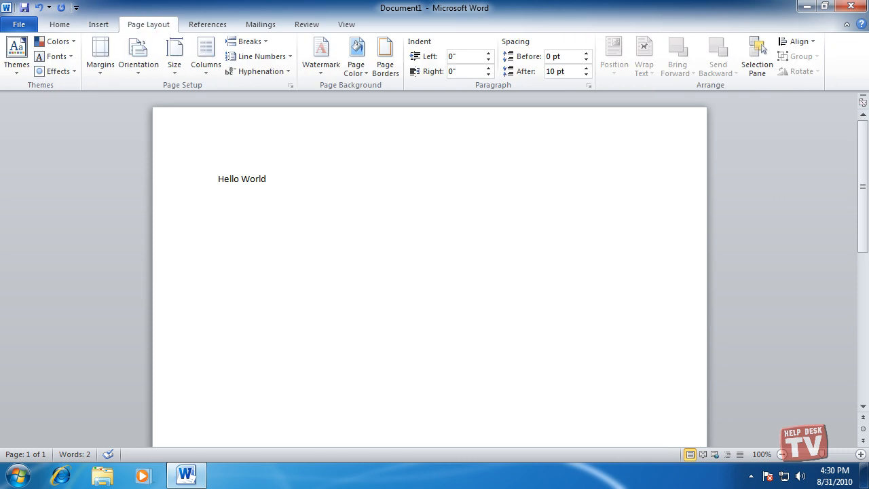
{"action": "left_click", "coordinate": [99, 24]}
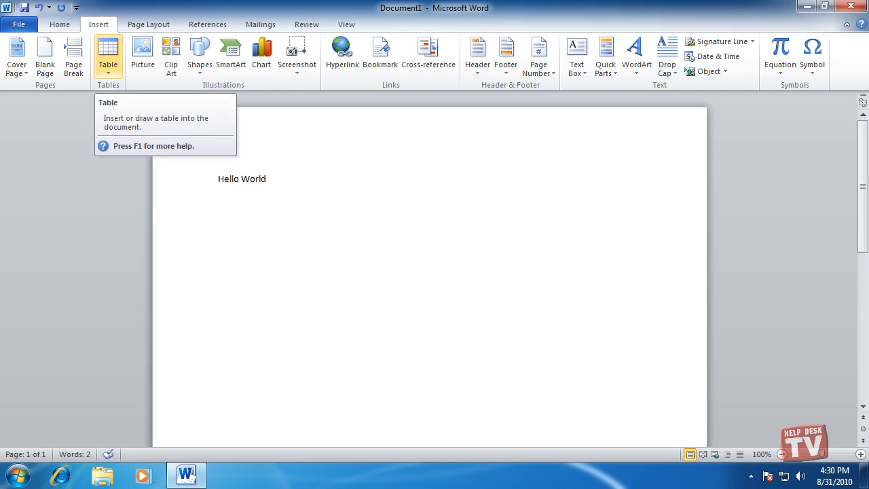
{"action": "left_click", "coordinate": [346, 24]}
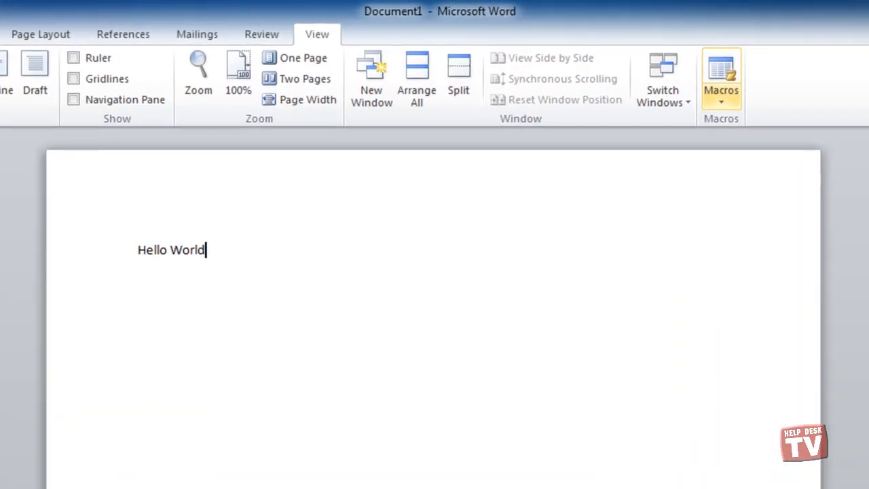
Step: Open the Macros list, cancel without running anything, and return to Home
{"action": "left_click", "coordinate": [721, 102]}
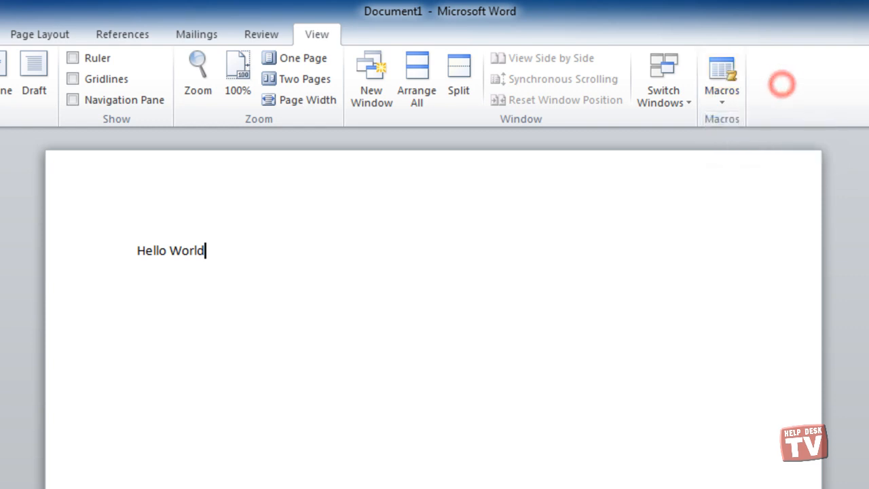
{"action": "left_click", "coordinate": [721, 75]}
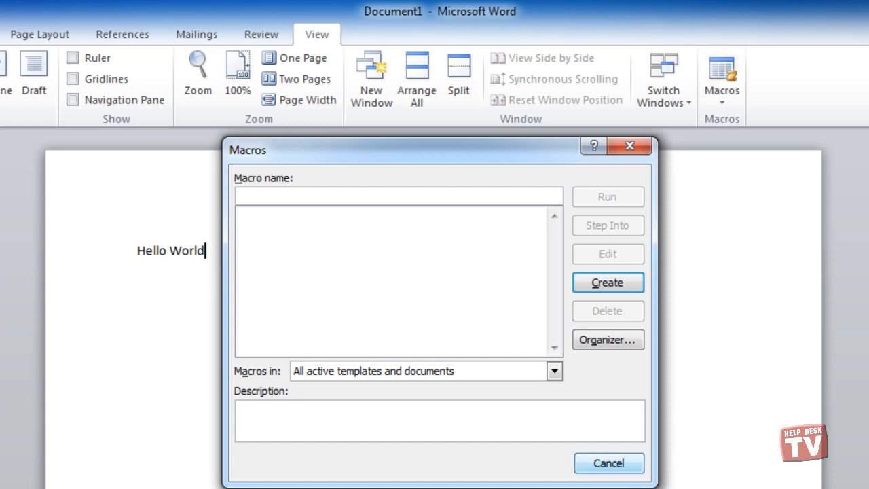
{"action": "left_click", "coordinate": [608, 462]}
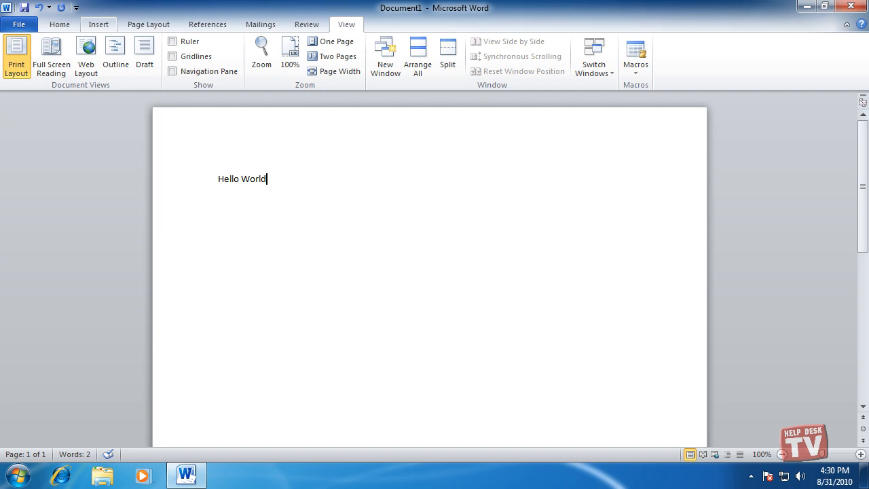
{"action": "left_click", "coordinate": [59, 23]}
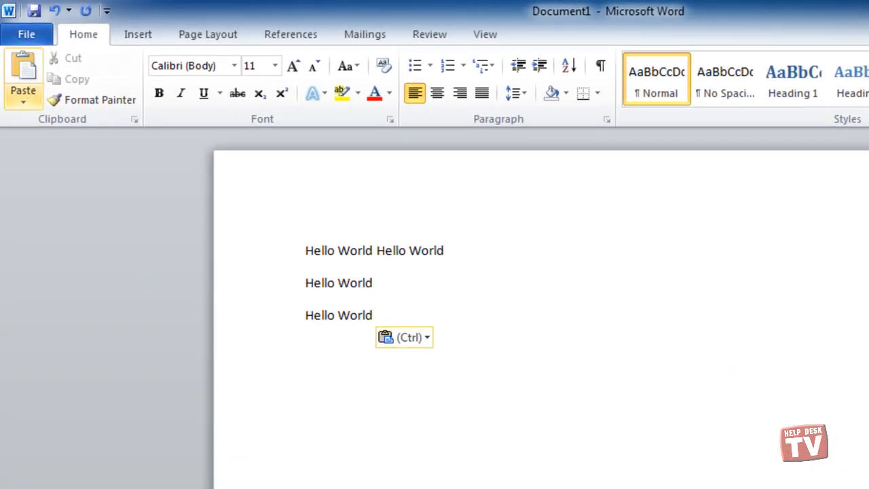
{"action": "mouse_move", "coordinate": [23, 78]}
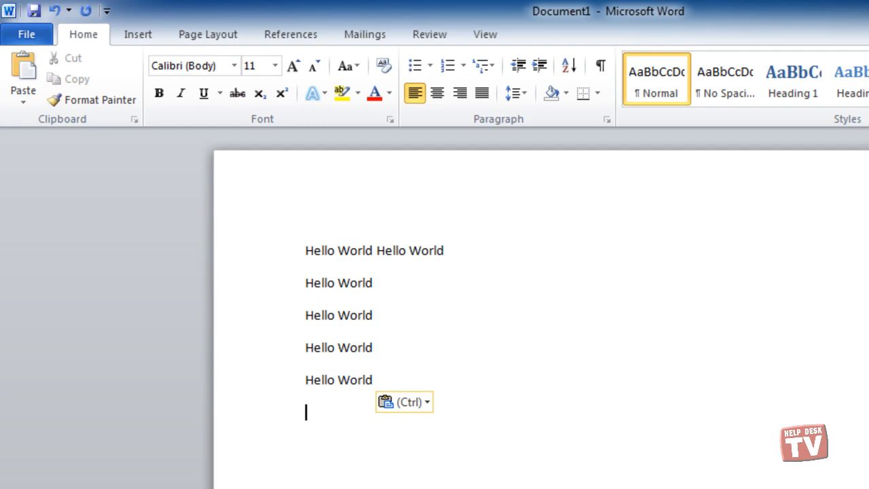
{"action": "mouse_move", "coordinate": [159, 93]}
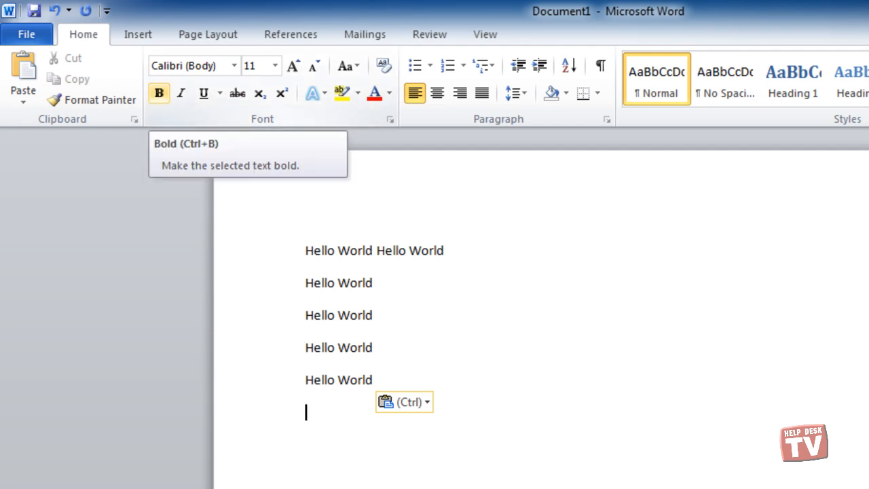